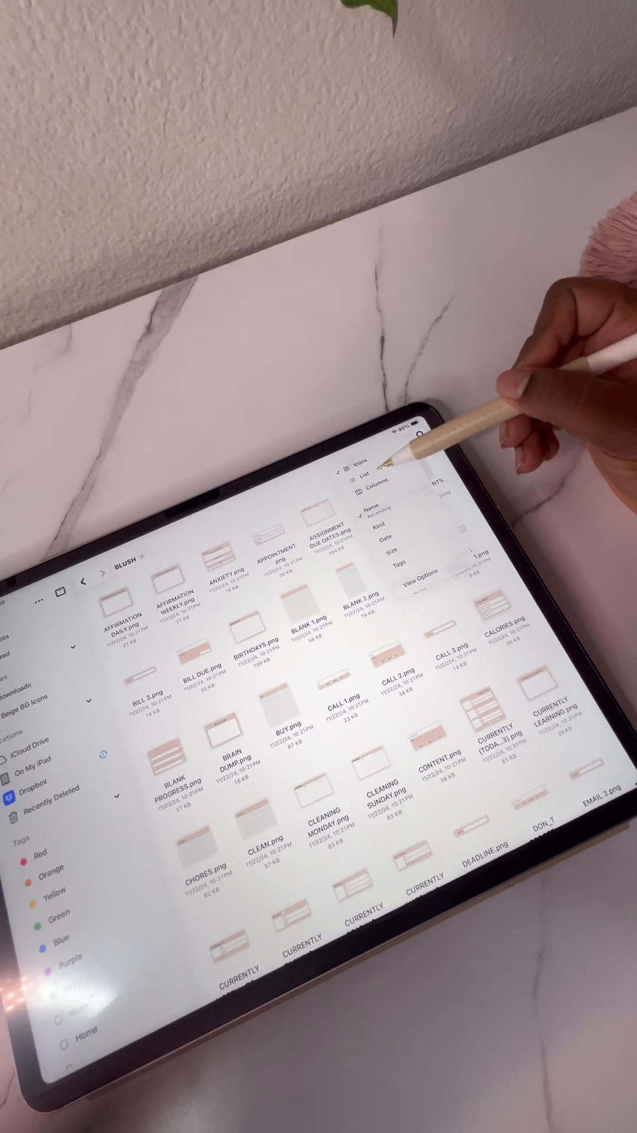
- Switch the On My iPad view to Columns and open the WIDGET SETS folder's actions menu
{"action": "left_click", "coordinate": [361, 495]}
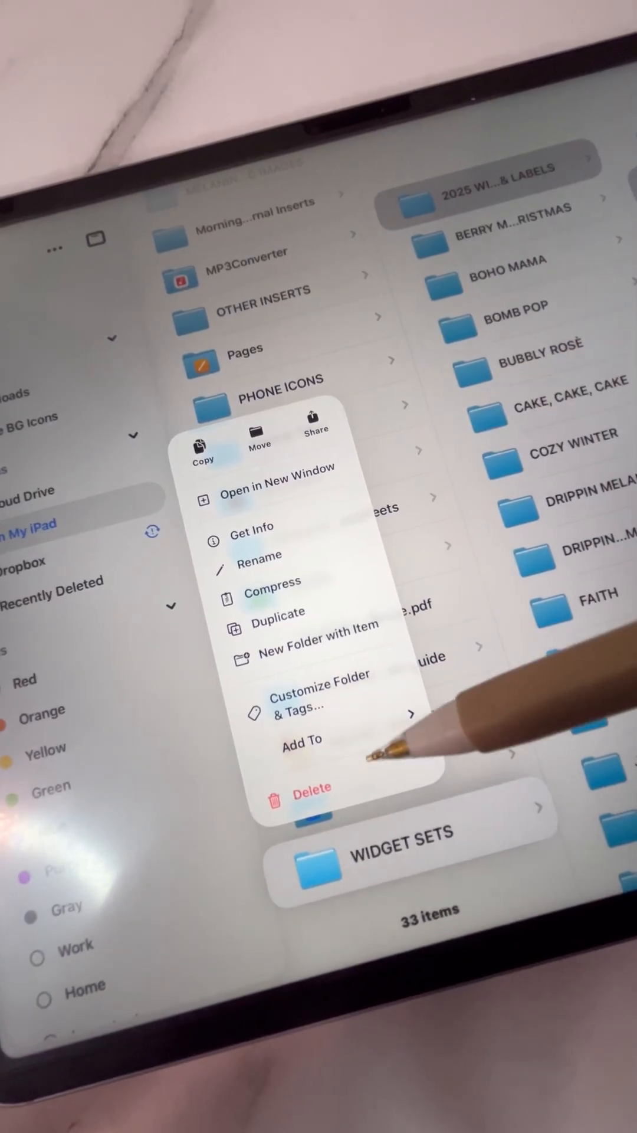
- Open the actions menu for the 2025 WIDGETS & LABELS folder inside WIDGET SETS
{"action": "left_click", "coordinate": [302, 738]}
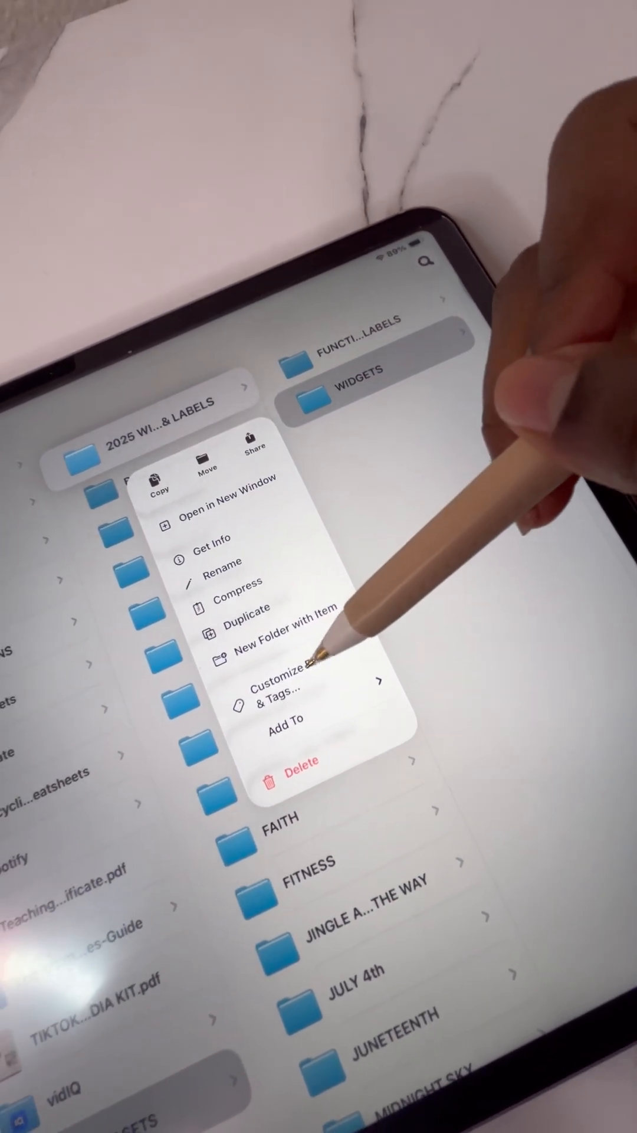
- Make the 2025 WIDGETS & LABELS folder purple with a pointing-hand symbol
{"action": "left_click", "coordinate": [282, 695]}
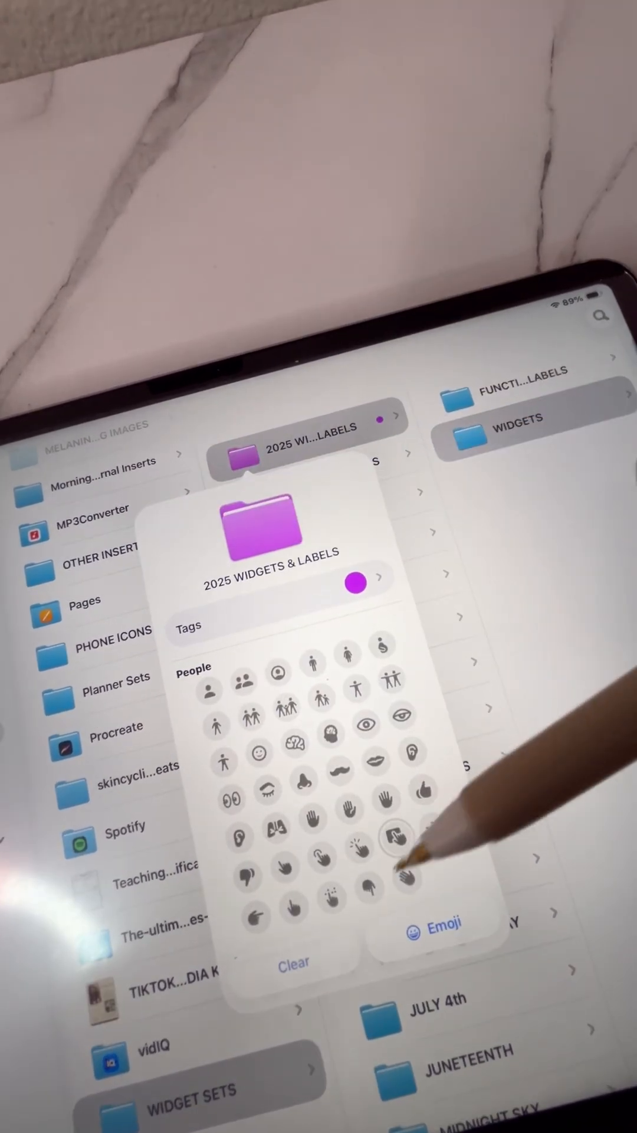
{"action": "left_click", "coordinate": [398, 837]}
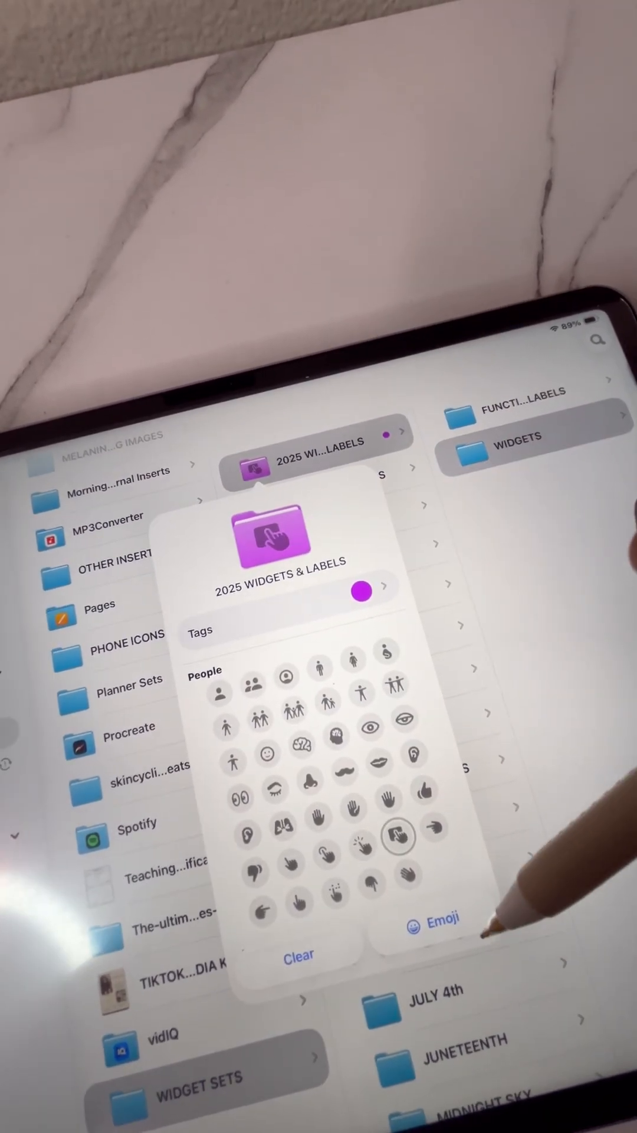
{"action": "left_click", "coordinate": [433, 919]}
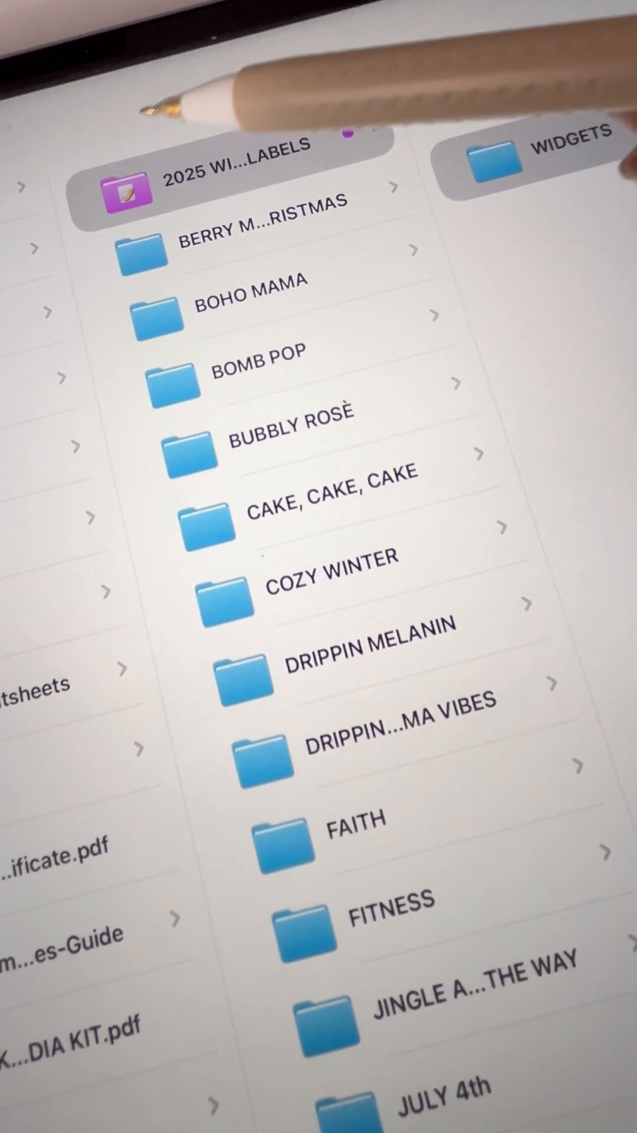
- Reopen Customize Folder & Tags for the 2025 WIDGETS & LABELS folder via its context menu
{"action": "right_click", "coordinate": [216, 180]}
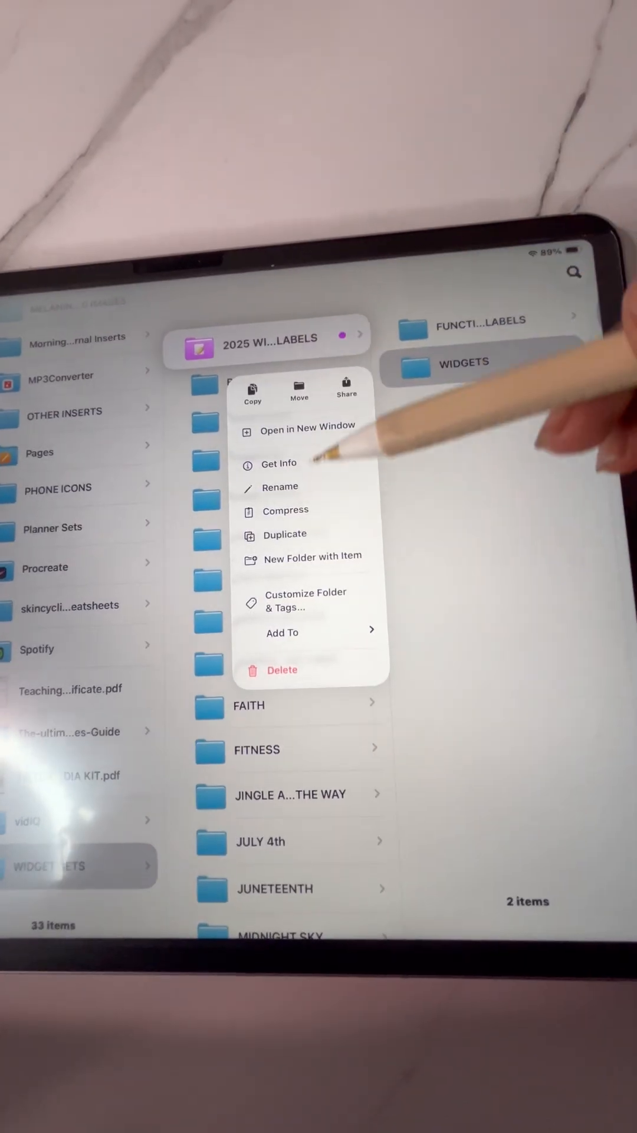
{"action": "left_click", "coordinate": [304, 600]}
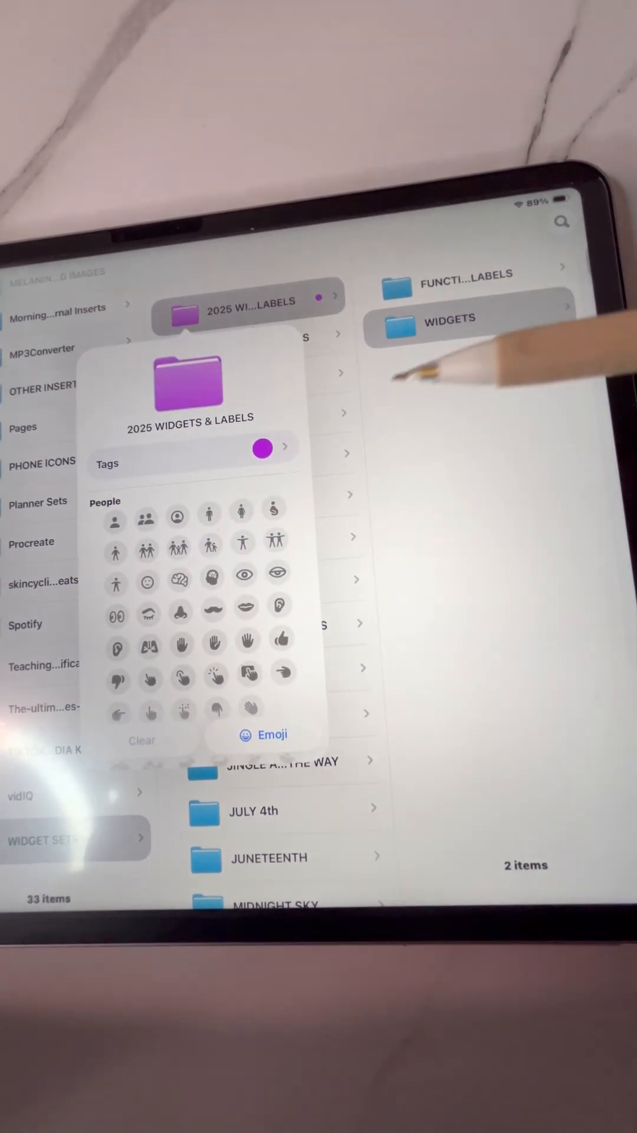